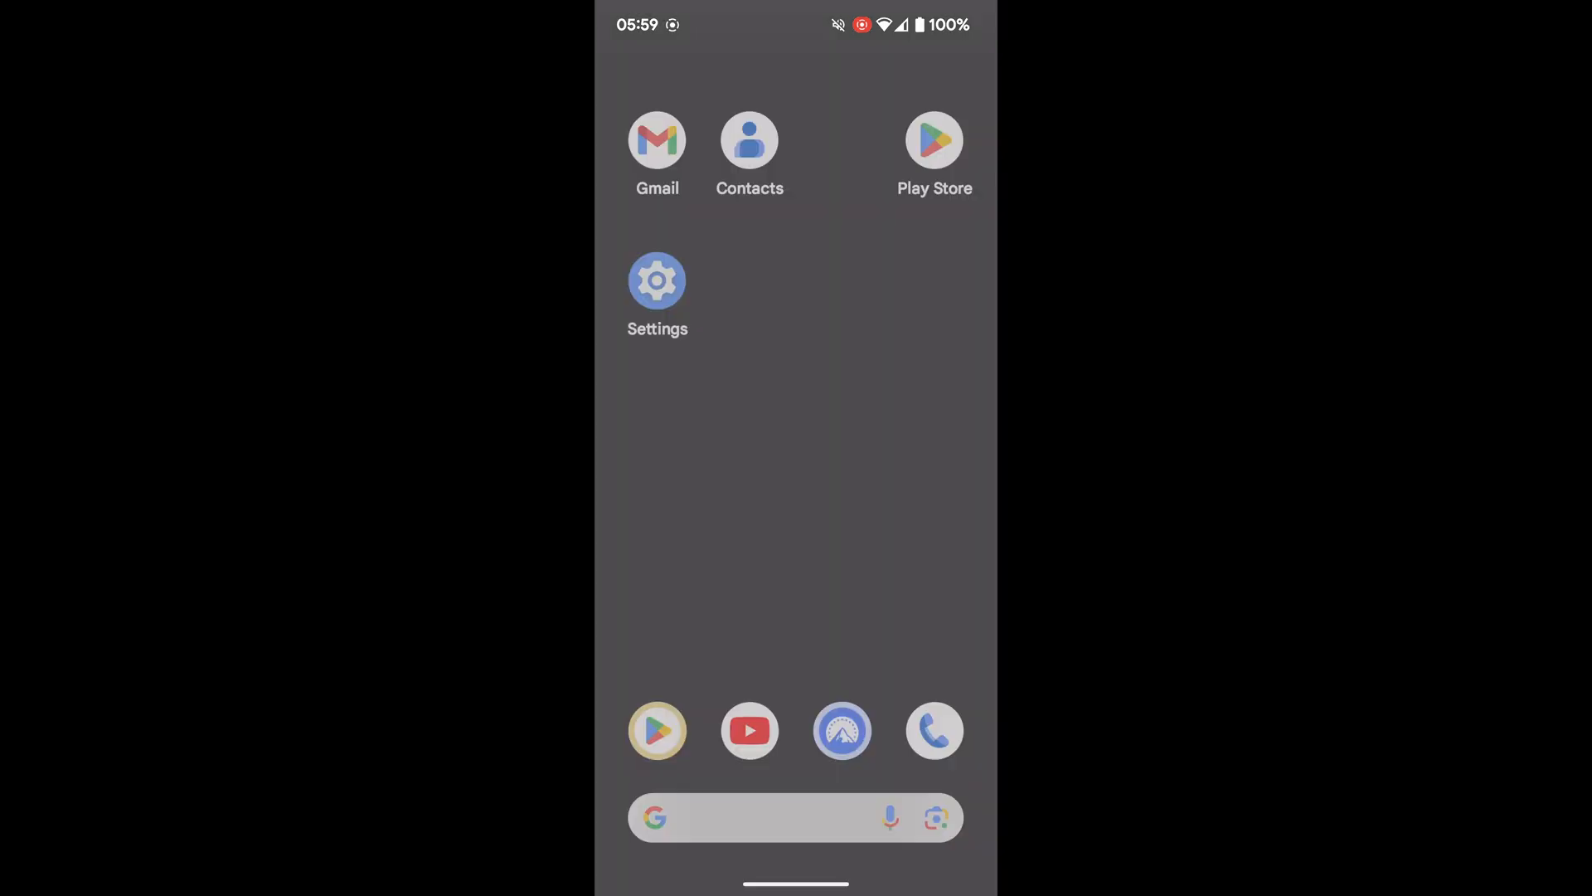
# Step: Show the input method chooser listing English (UK), Español, Voice Typing and SwiftKey
pyautogui.click(795, 818)
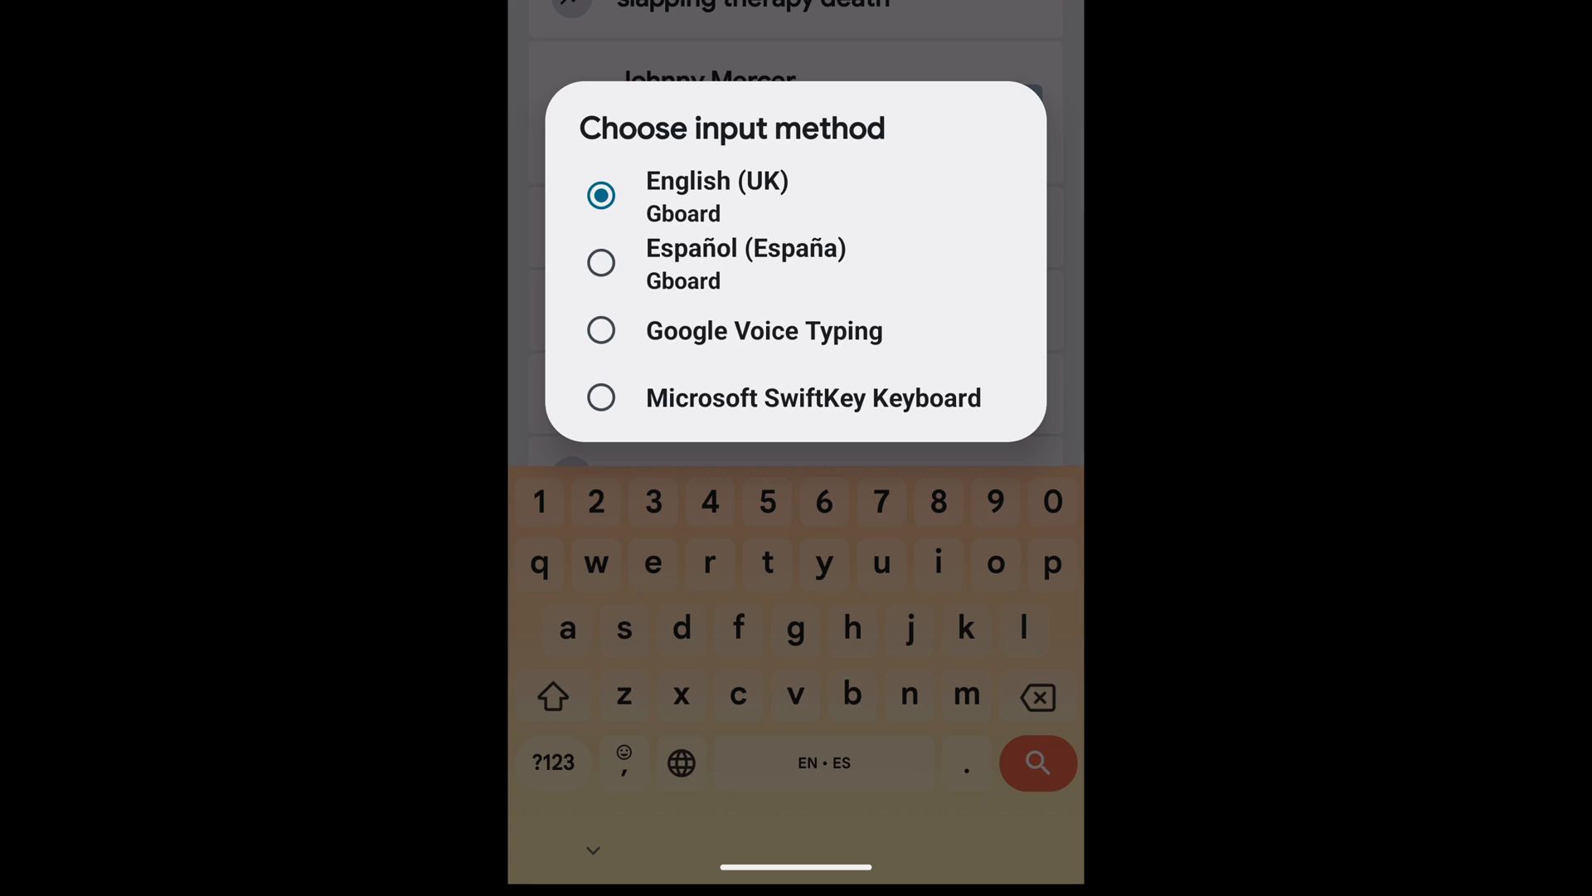
# Step: Dismiss the input method chooser and return to the home screen
pyautogui.click(812, 396)
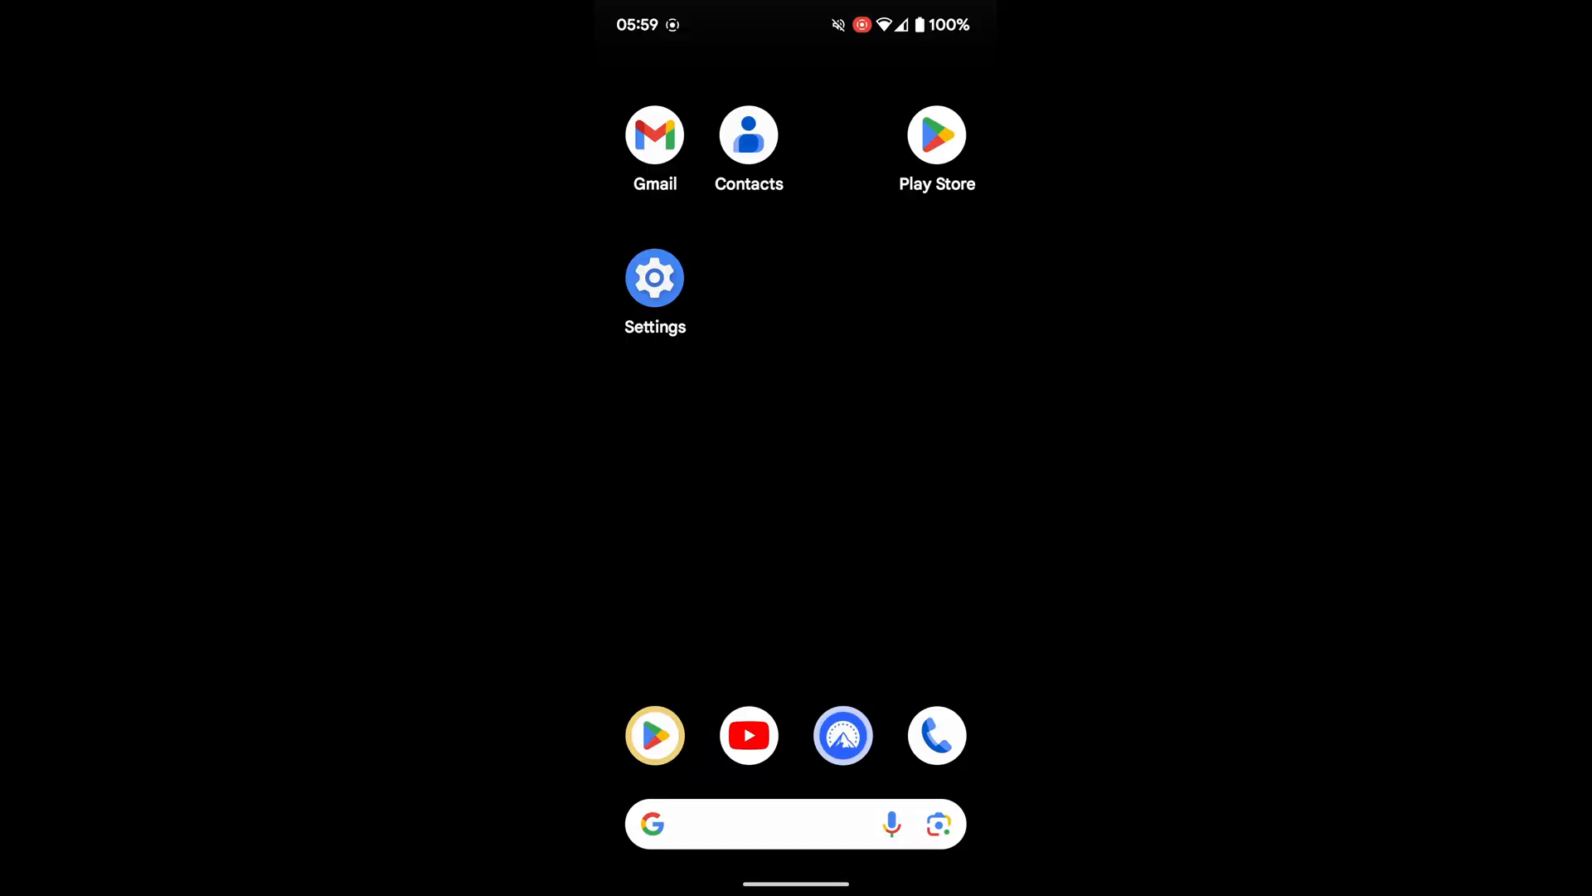
# Step: Launch the Play Store and go to its Search page of popular searches
pyautogui.click(654, 735)
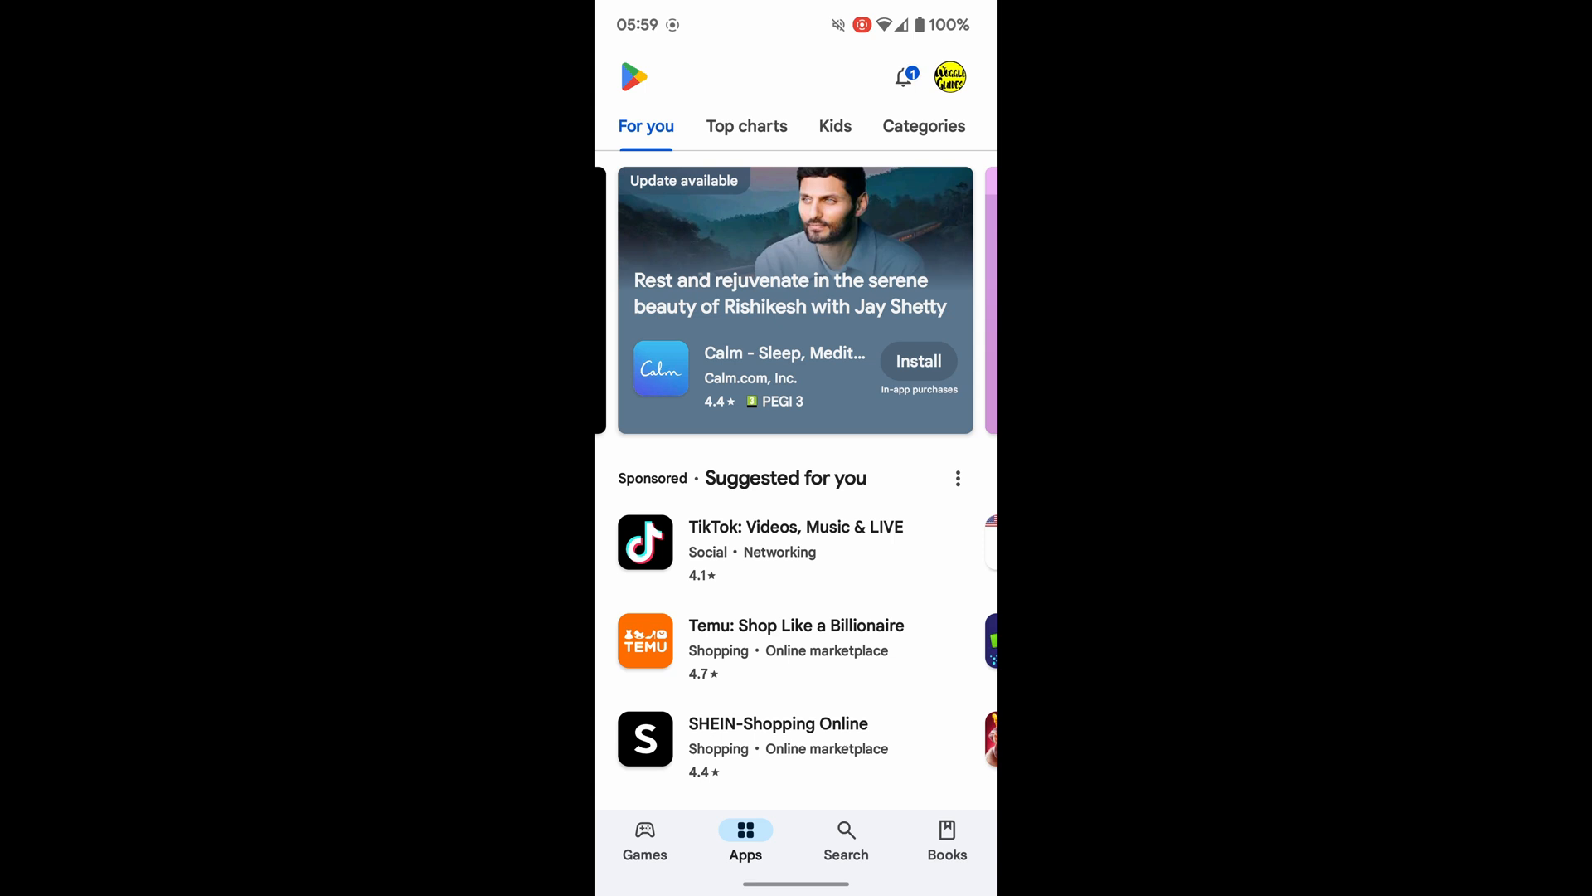
pyautogui.click(845, 838)
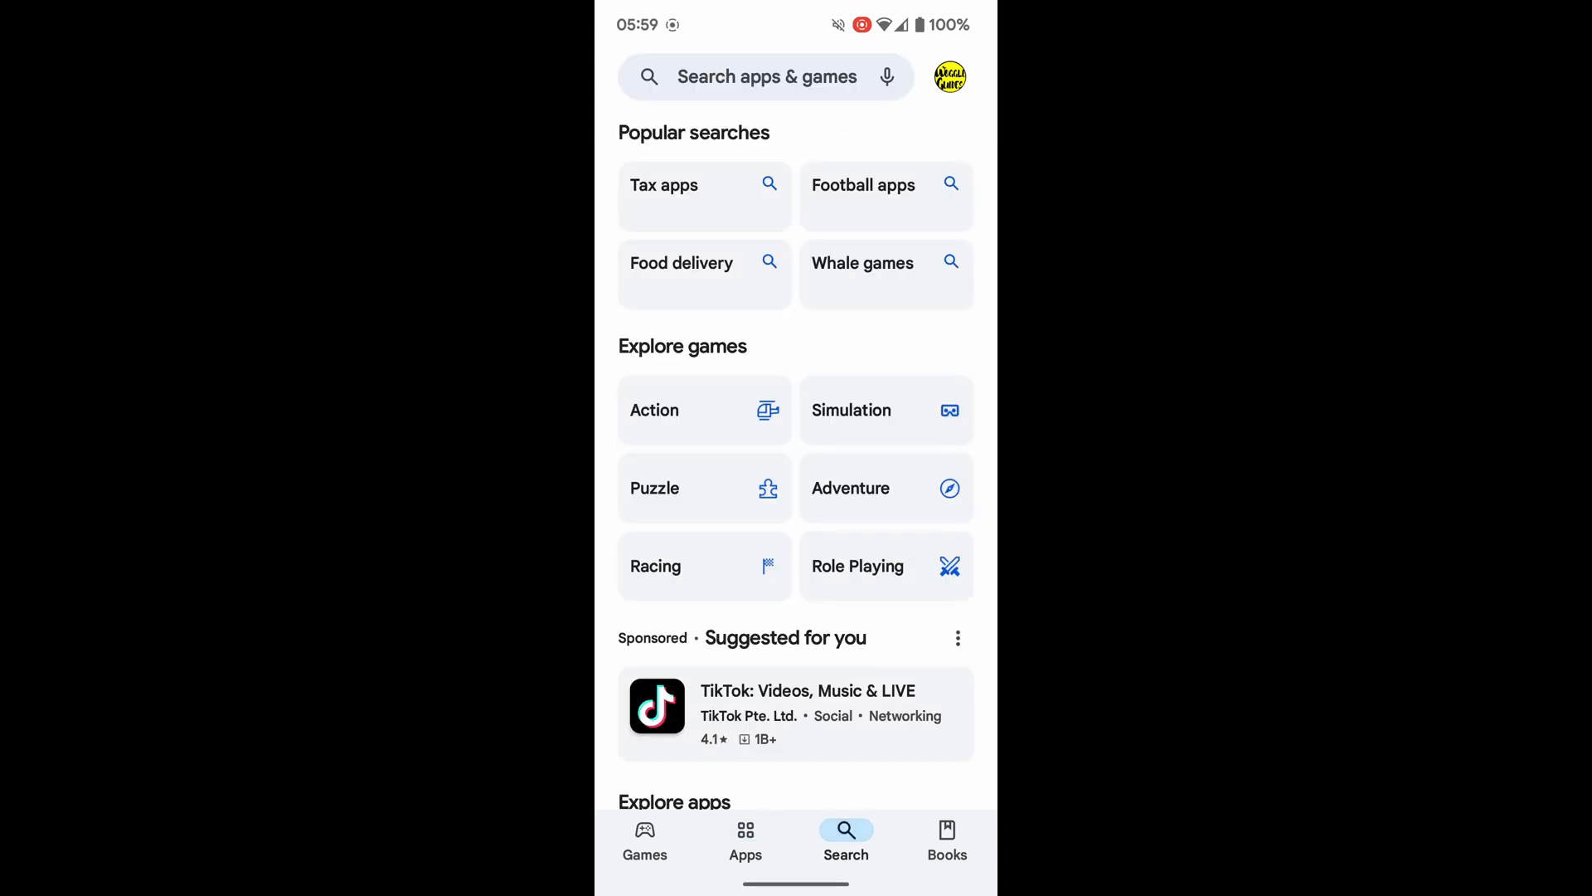
# Step: Search the store for 'keyboard' and open the Facemoji AI Emoji Keyboard listing
pyautogui.write('ke')
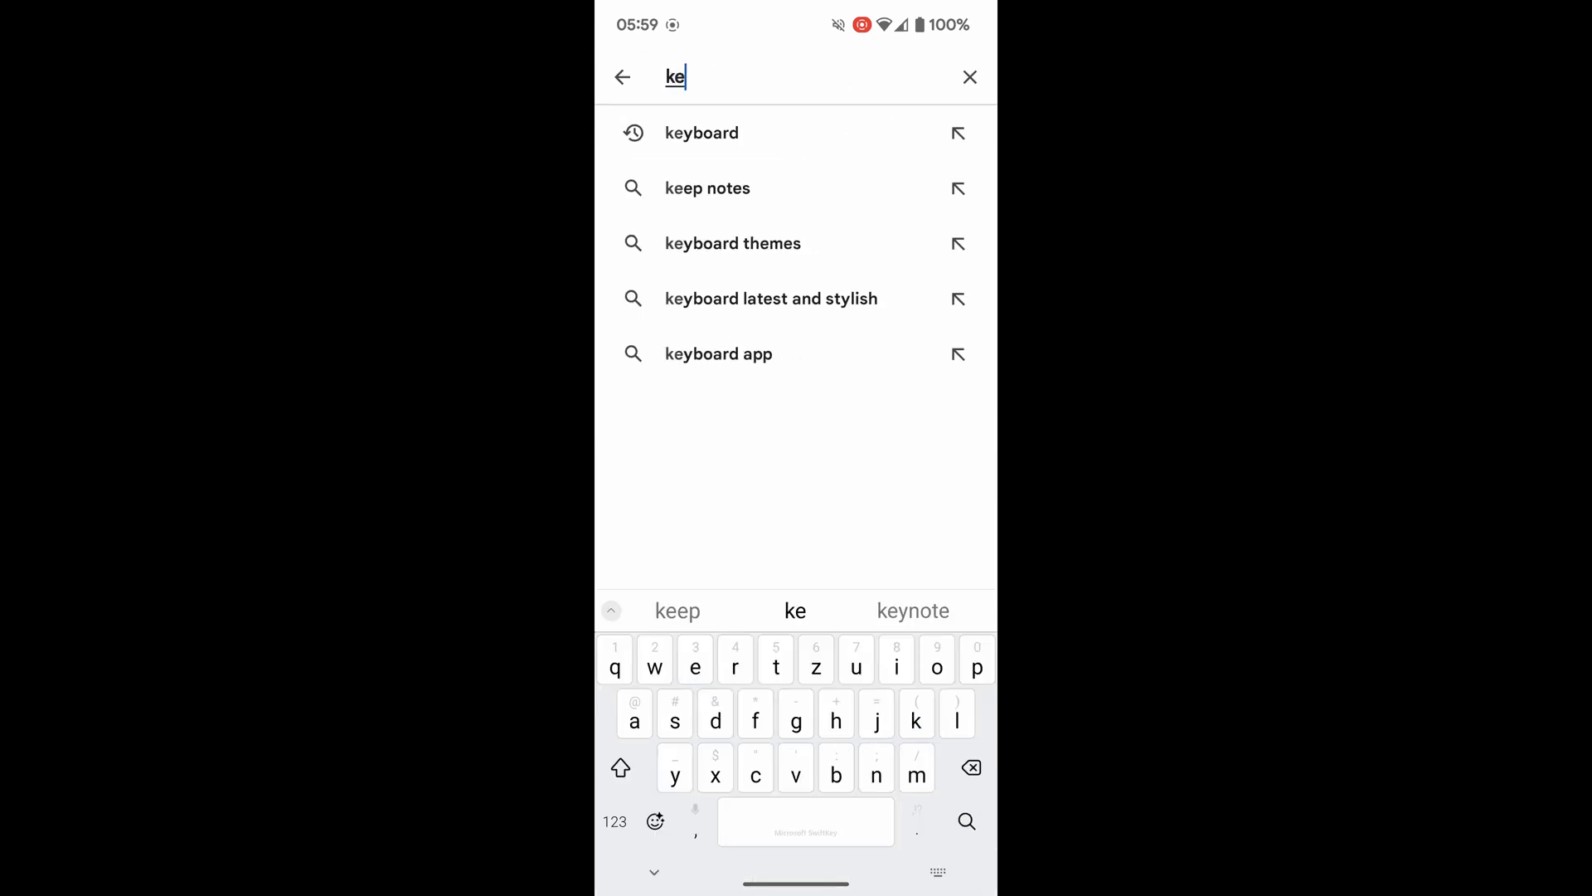
pyautogui.click(700, 133)
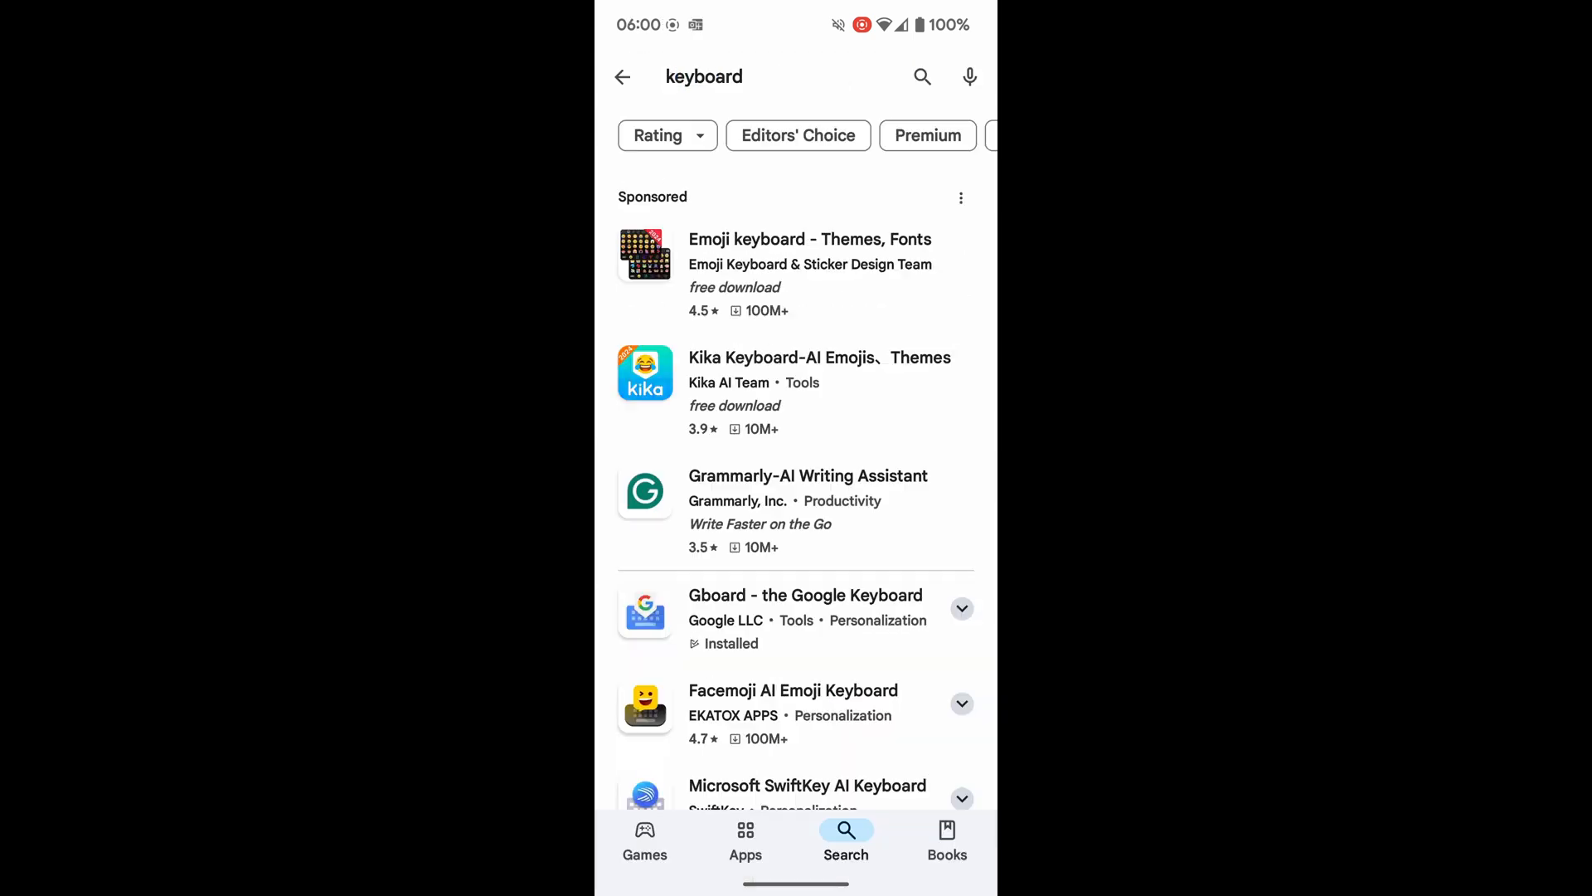
pyautogui.scroll(-3)
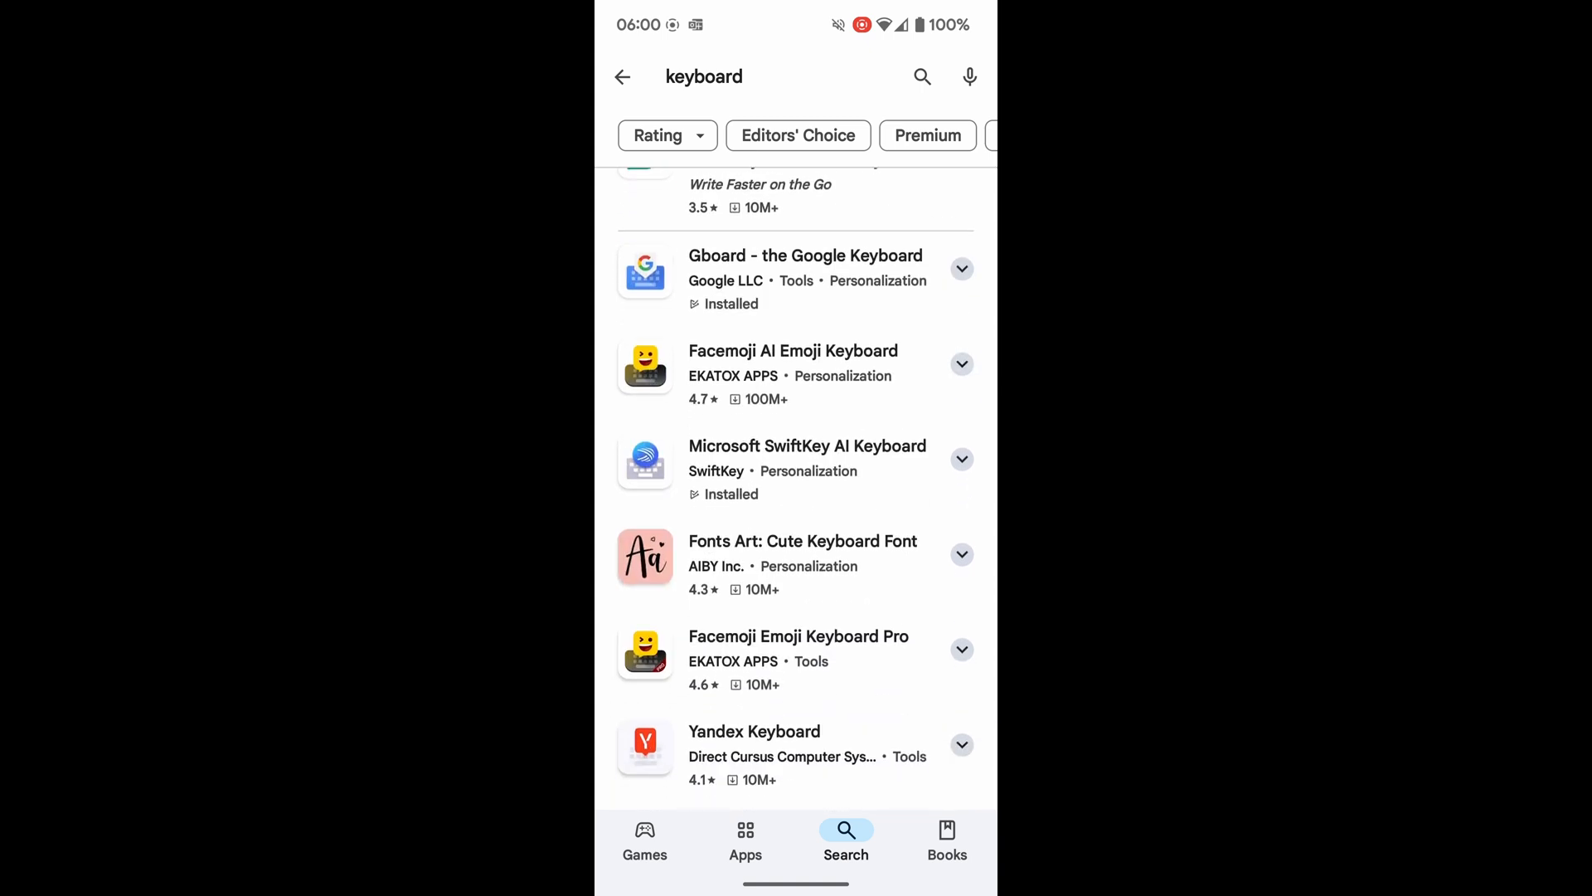
pyautogui.click(793, 350)
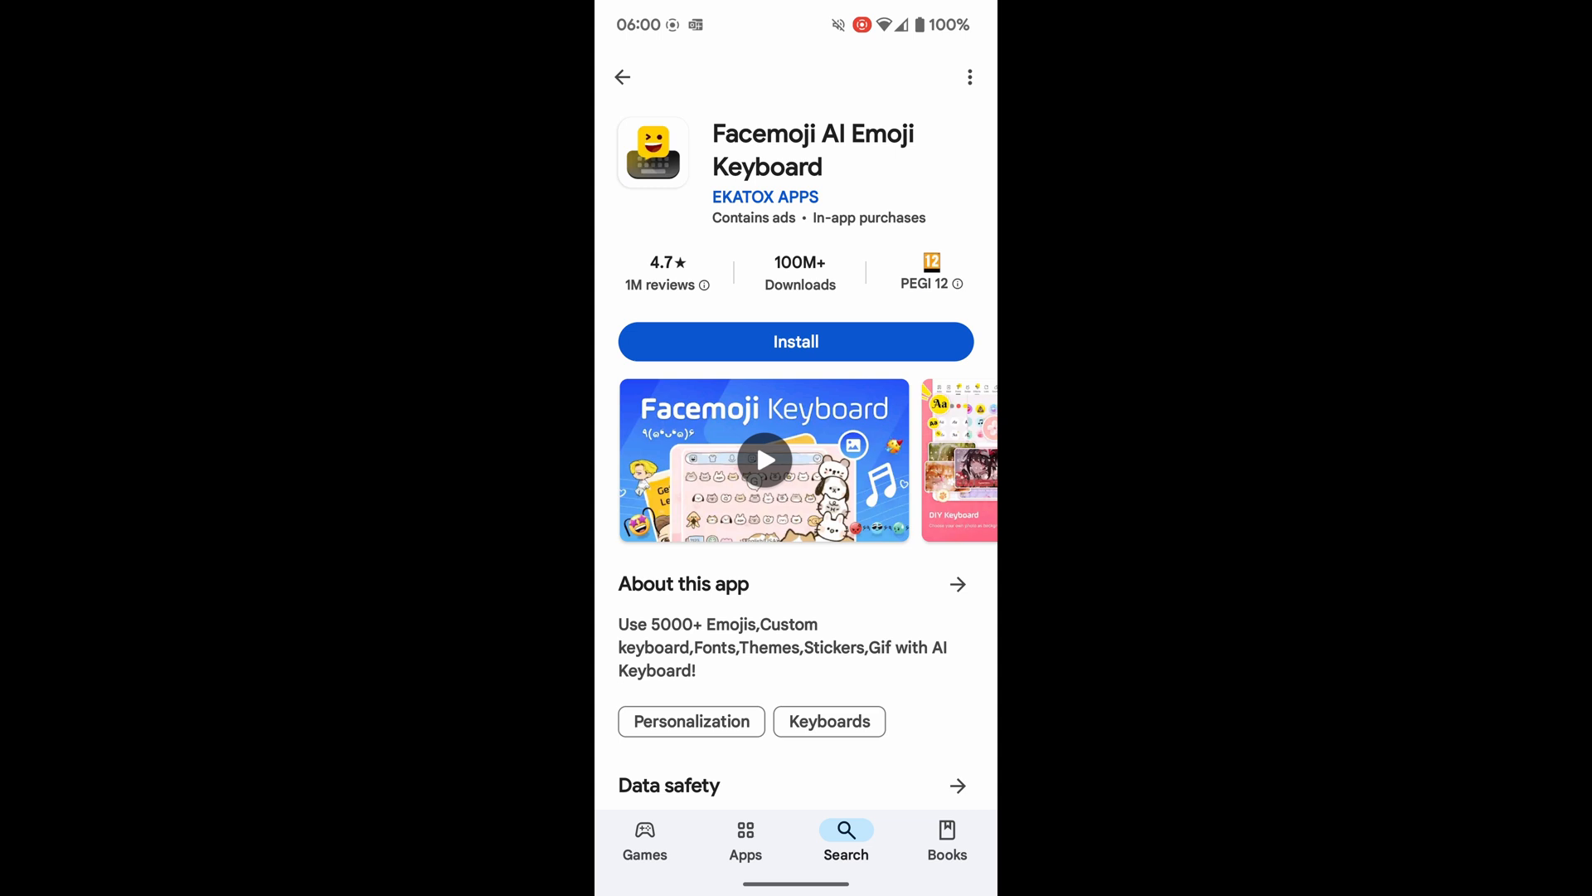
# Step: Install Facemoji AI Emoji Keyboard and launch it to its welcome screen
pyautogui.click(794, 342)
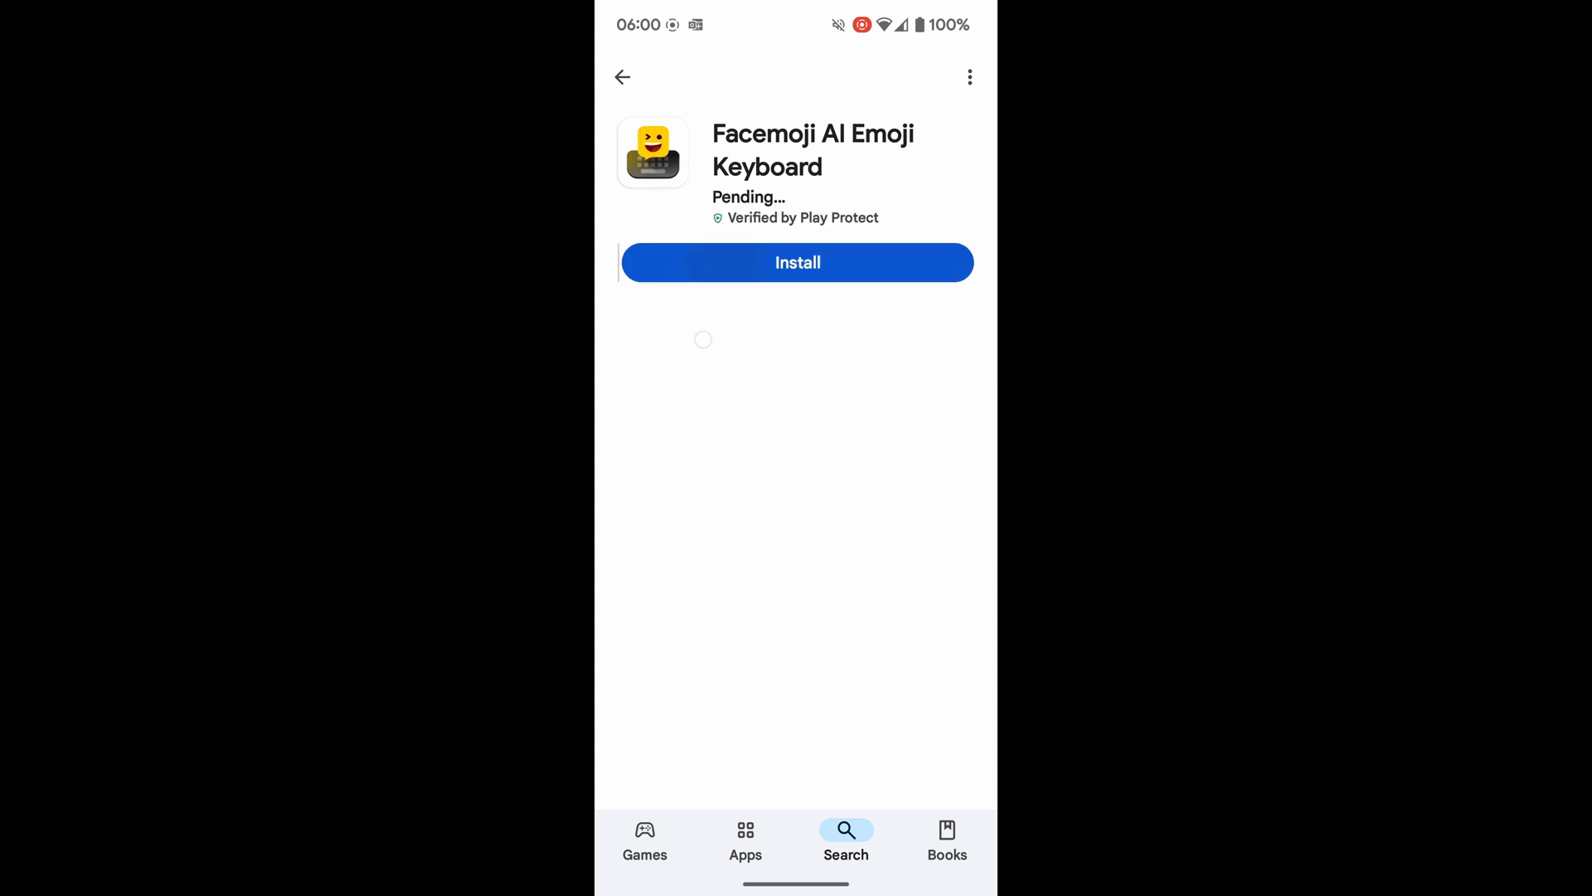
pyautogui.click(797, 262)
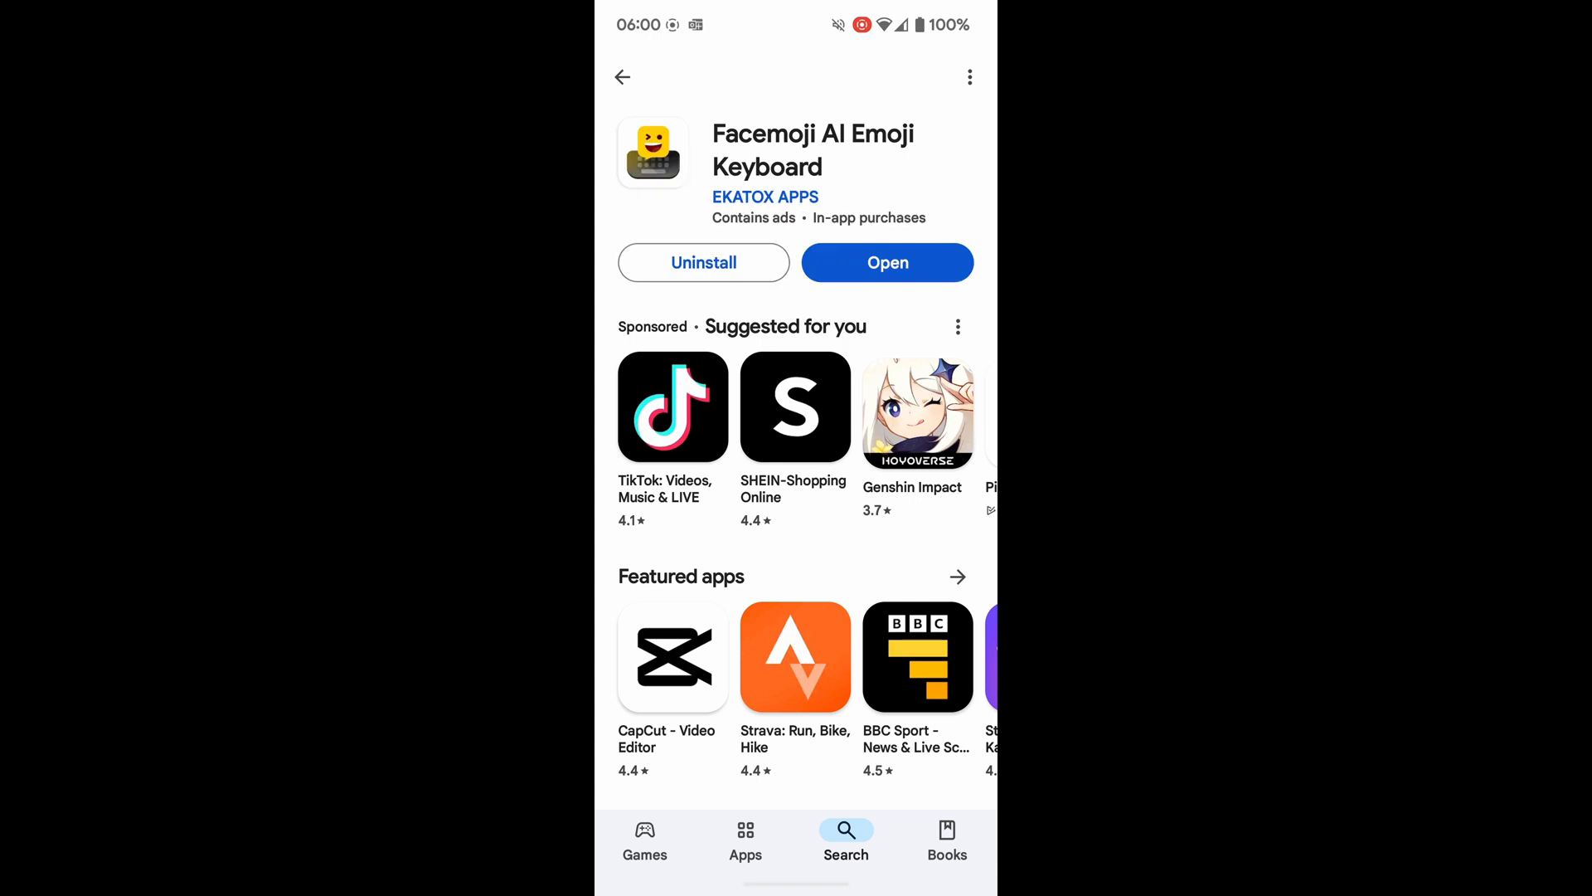
pyautogui.click(886, 262)
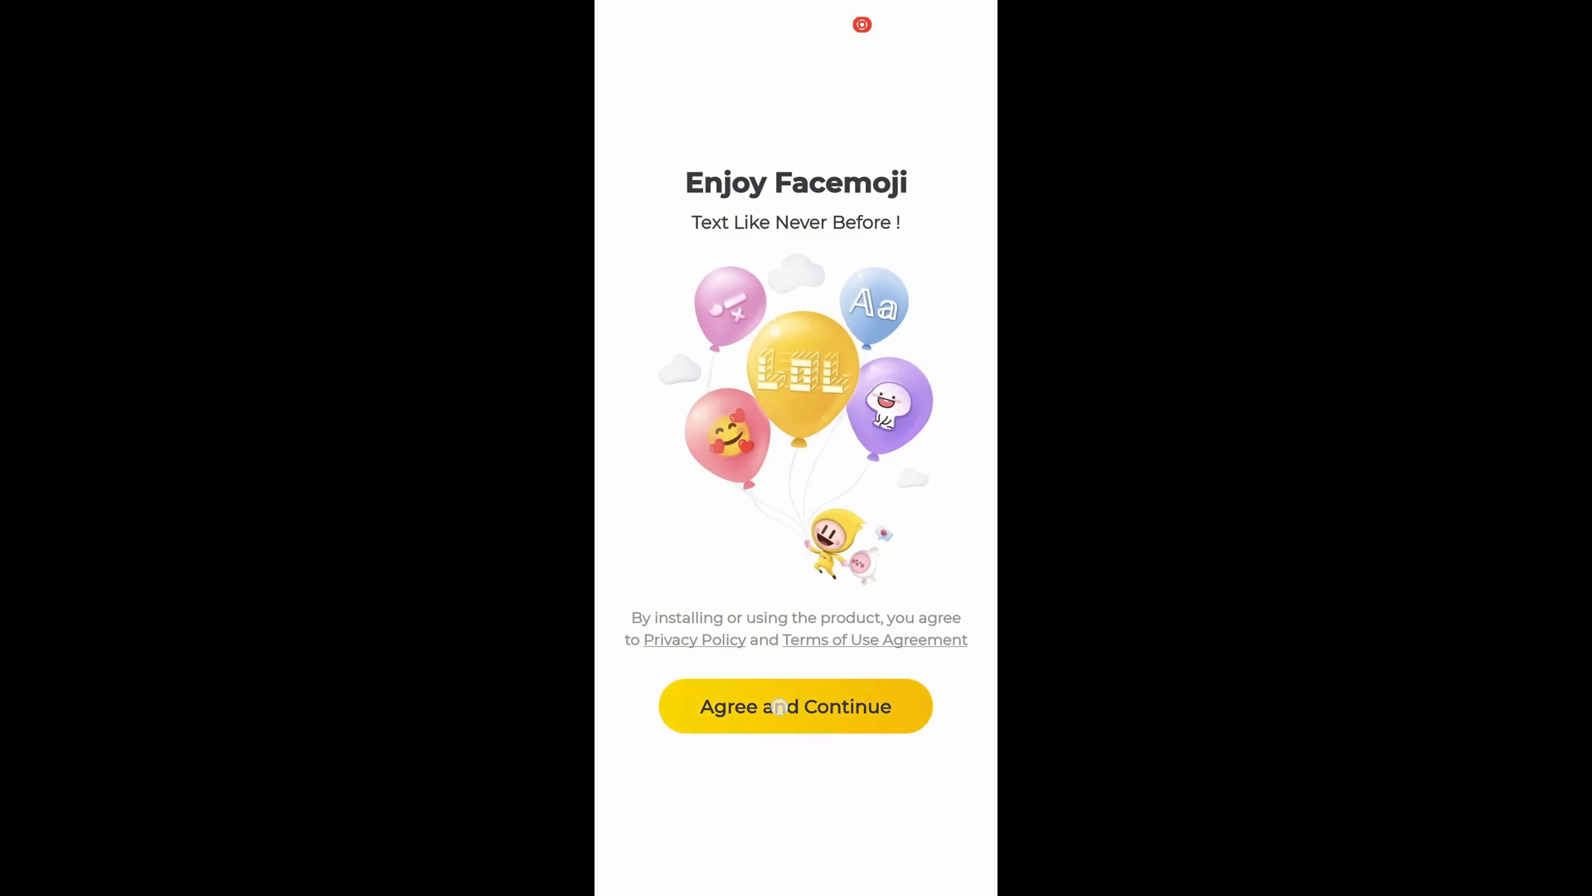
# Step: Agree to the terms, enable Facemoji Keyboard, and show it active in Google search
pyautogui.click(794, 706)
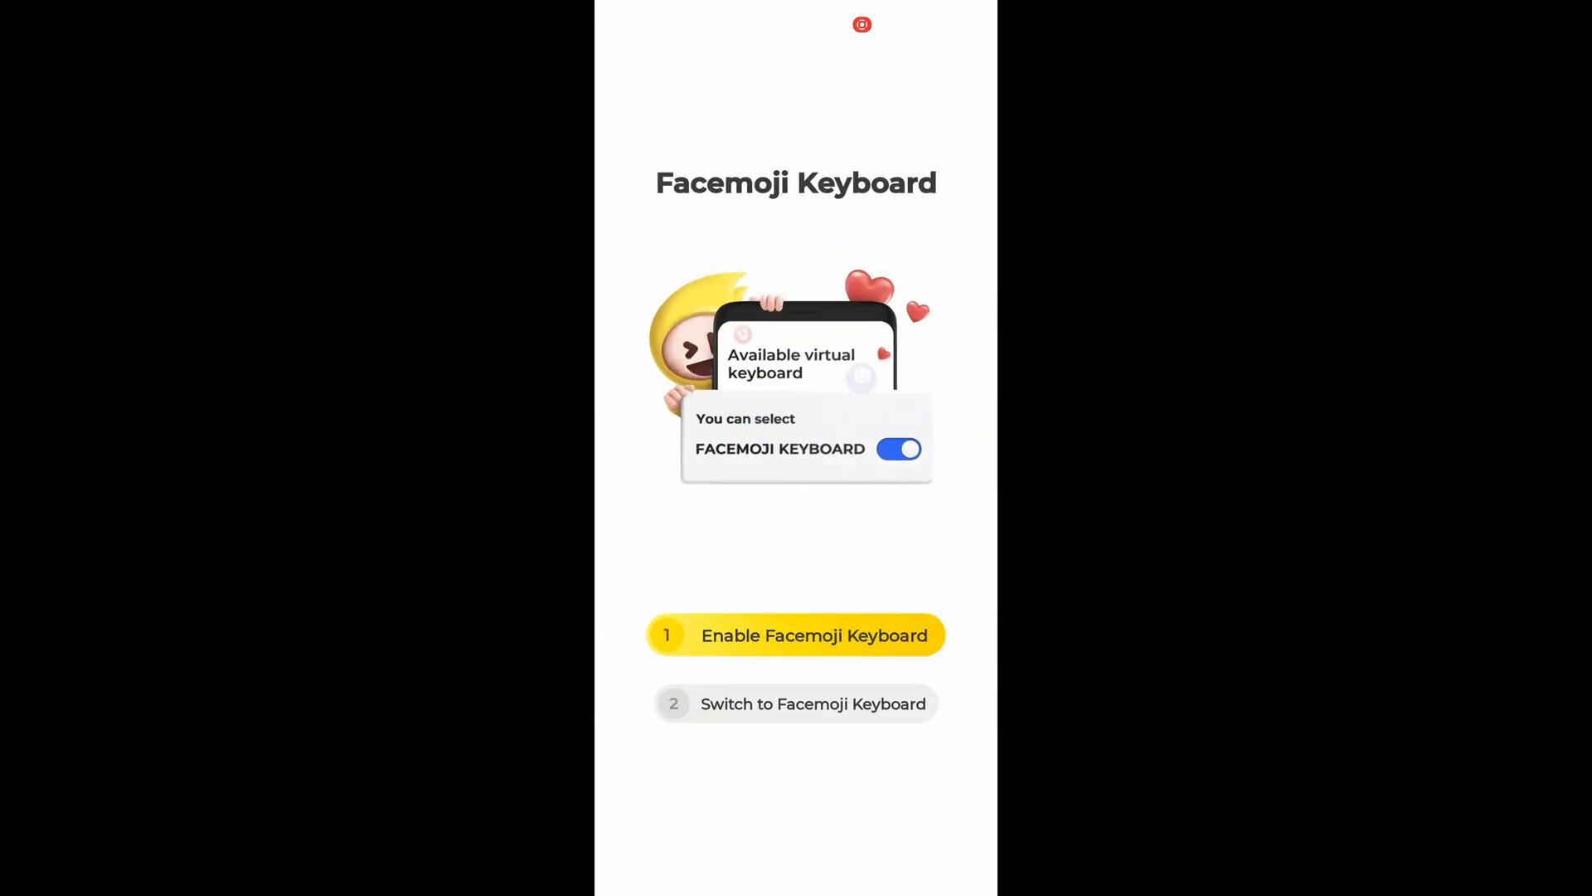
pyautogui.click(794, 636)
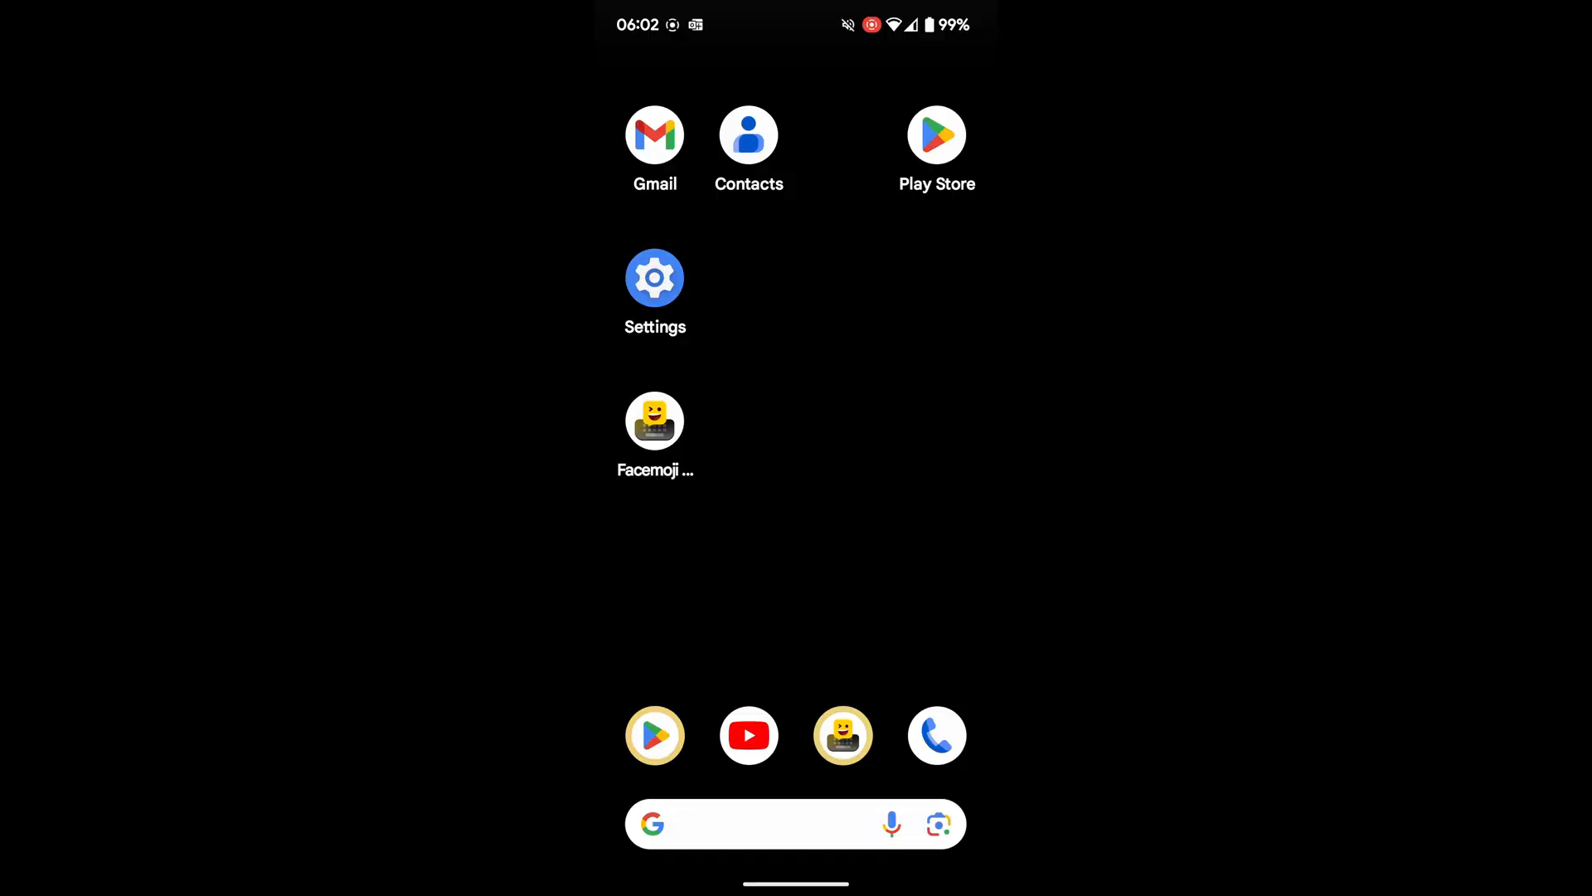
pyautogui.click(741, 824)
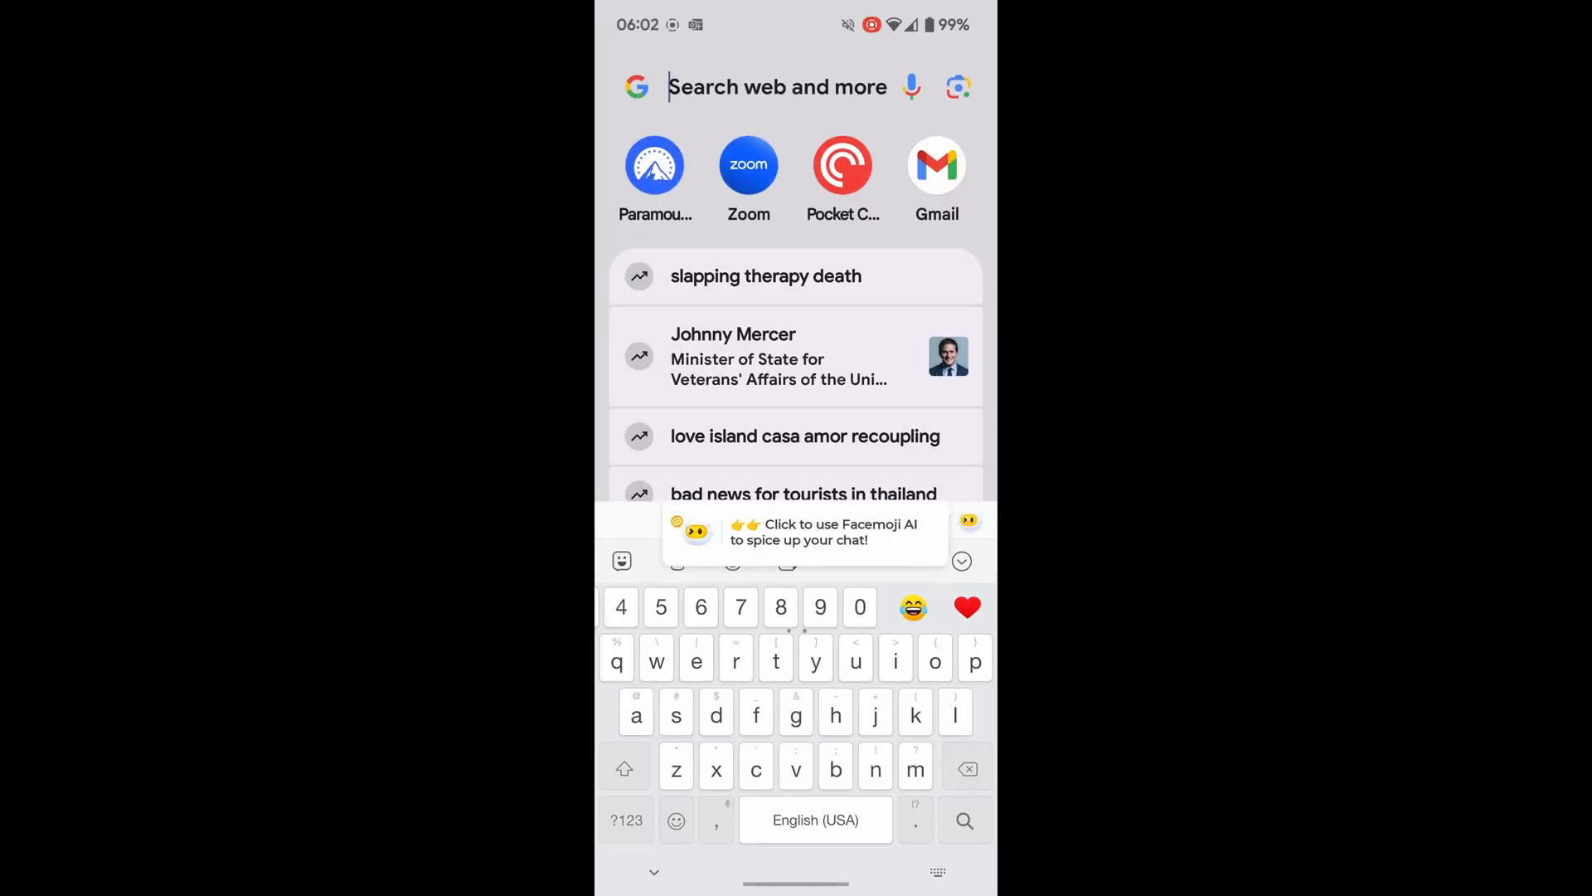